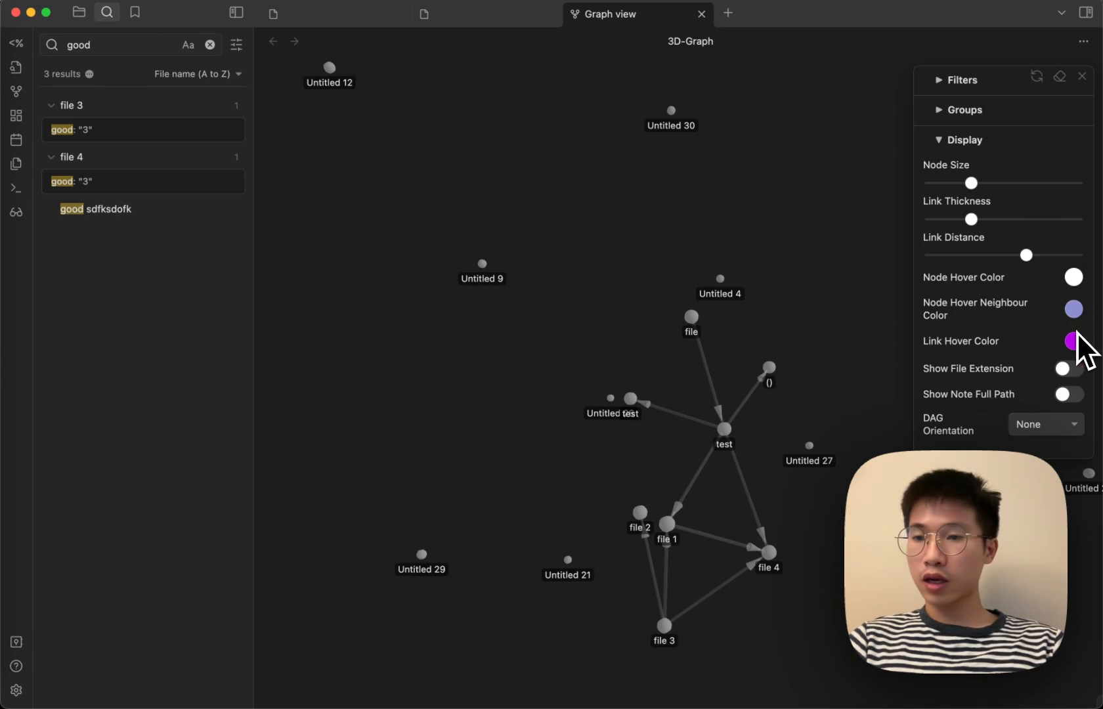
{"action": "mouse_move", "coordinate": [1087, 324]}
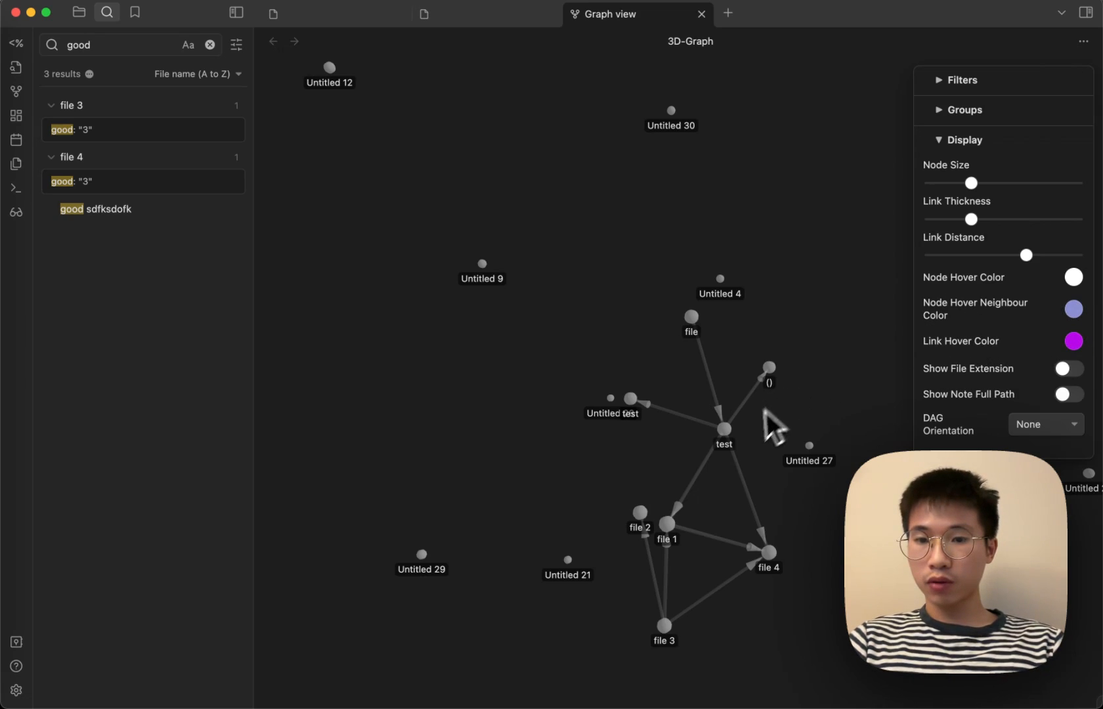
{"action": "mouse_move", "coordinate": [725, 430]}
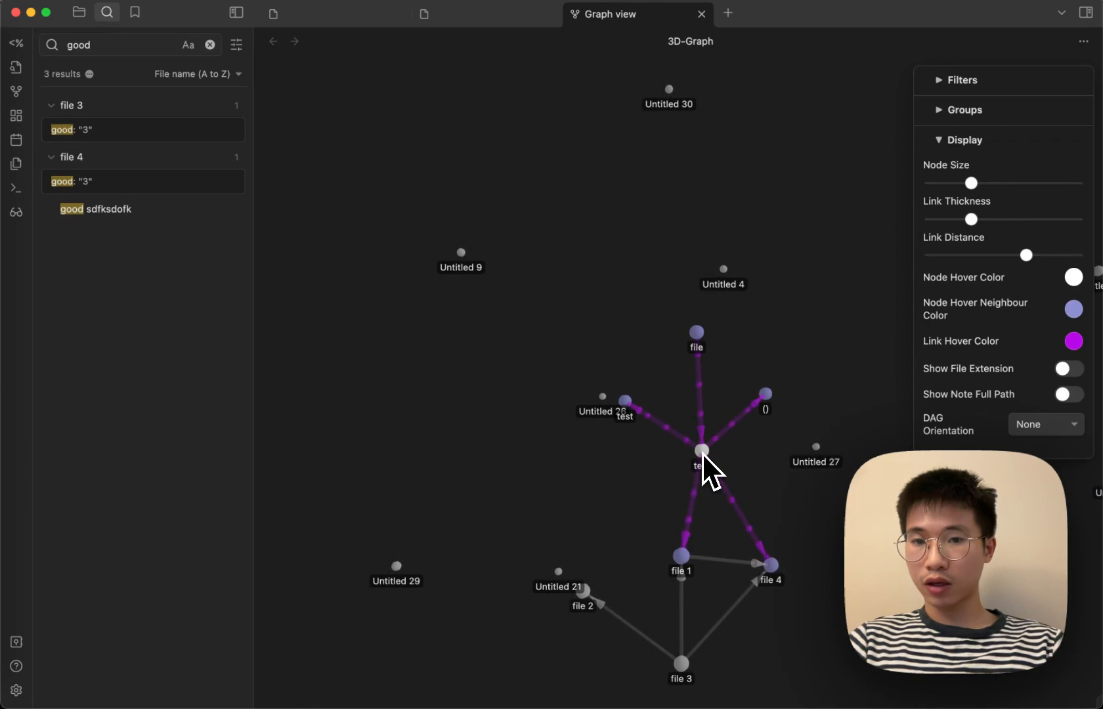
- Set the 3D graph's Node Hover Color to red and Link Hover Color to blue
{"action": "left_click", "coordinate": [1072, 276]}
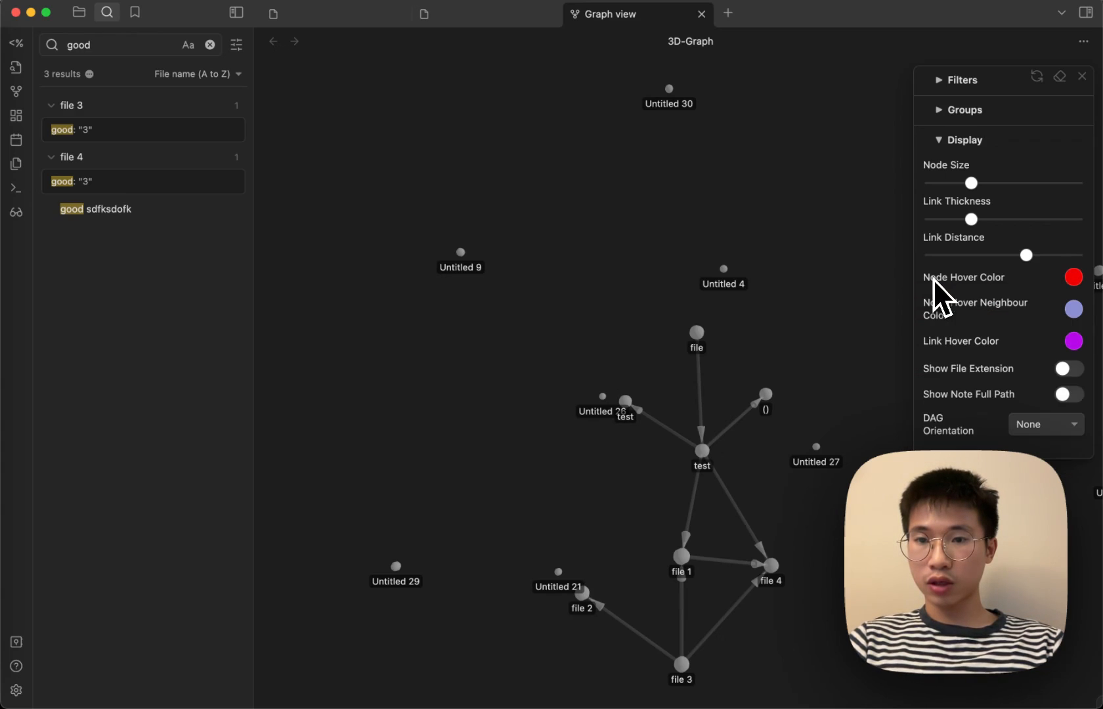
{"action": "mouse_move", "coordinate": [715, 471]}
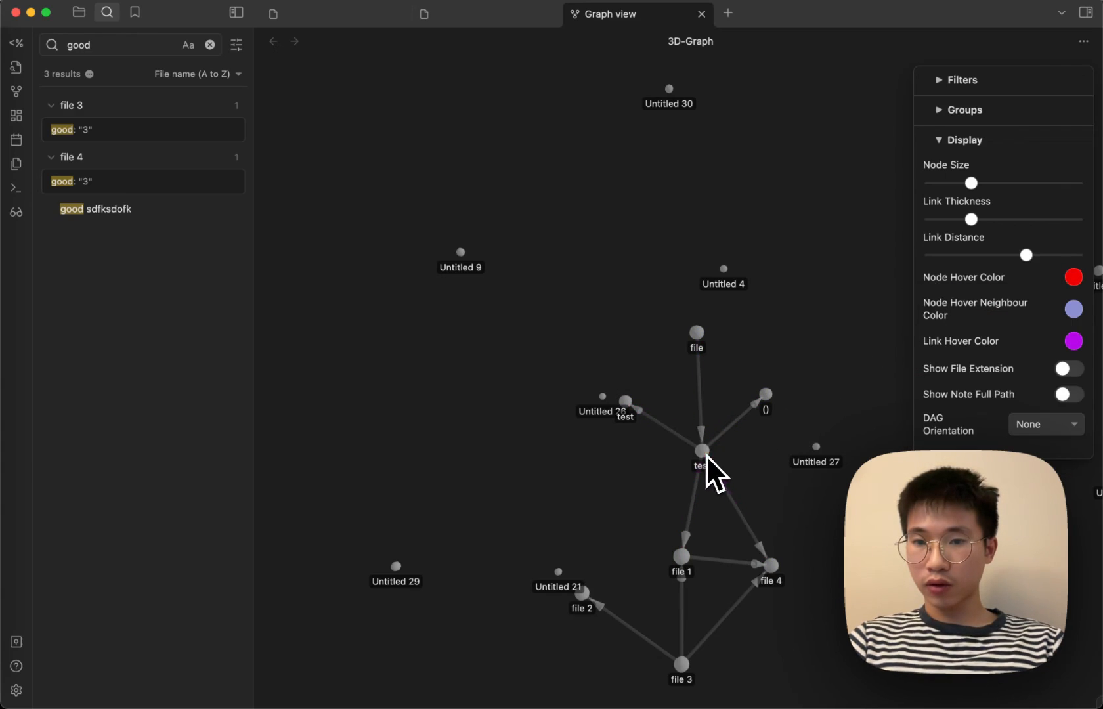
{"action": "left_click", "coordinate": [1073, 342]}
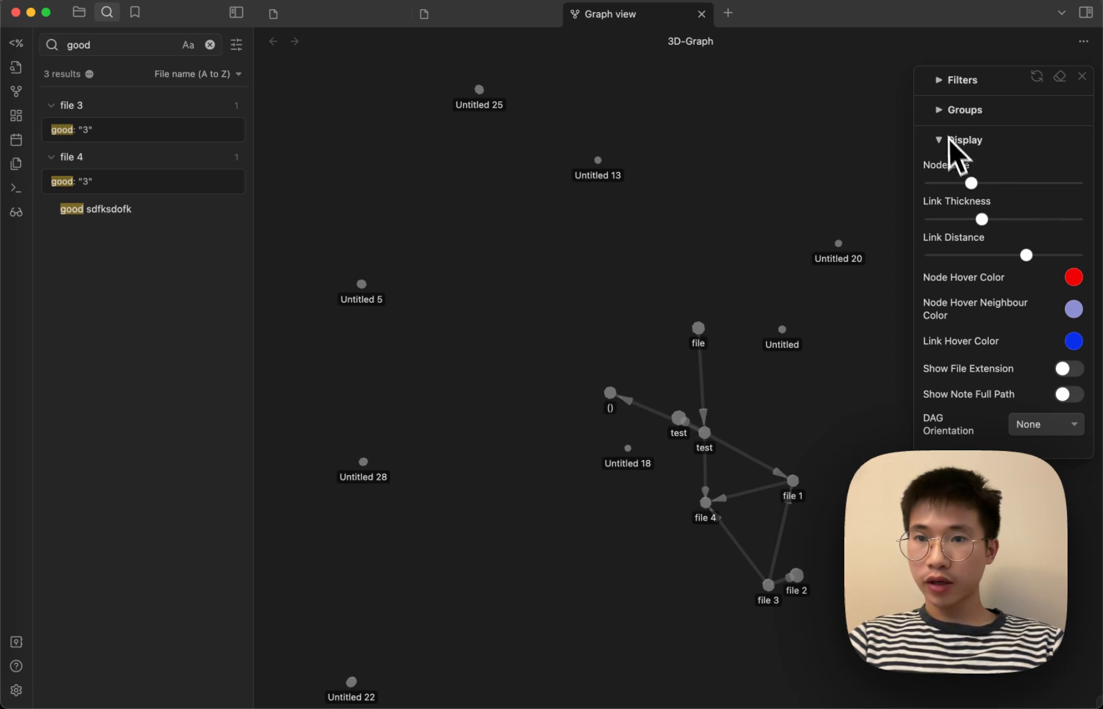
- Add a 'file' colour group in Groups and colour it red
{"action": "left_click", "coordinate": [938, 110]}
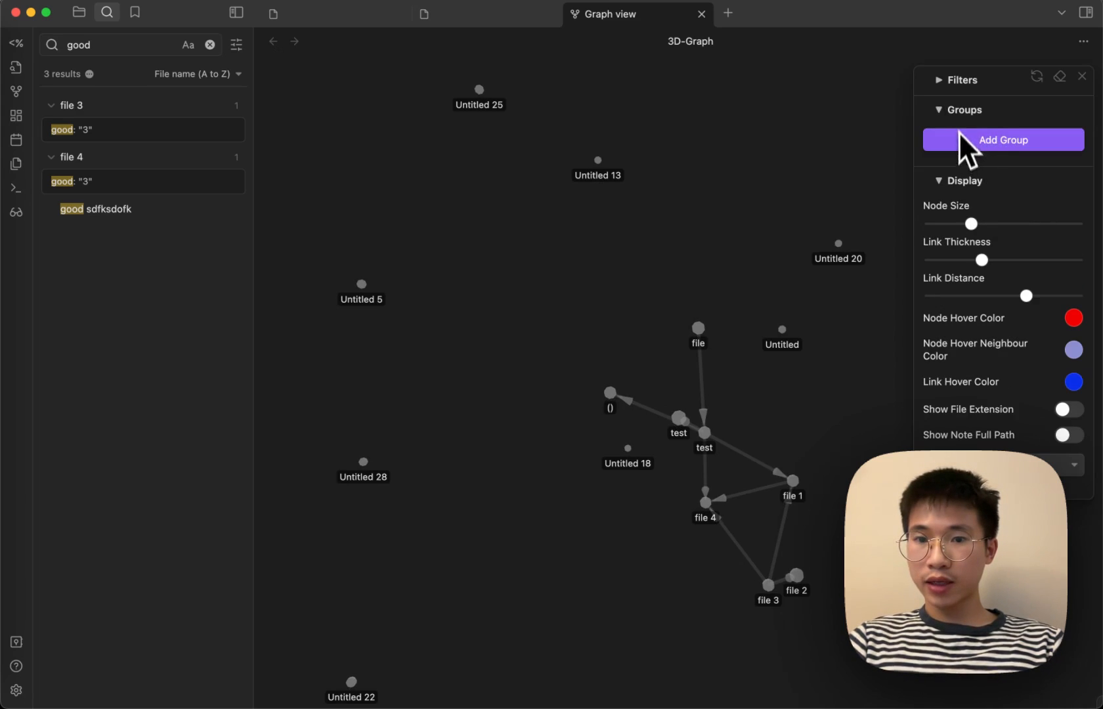
{"action": "left_click", "coordinate": [964, 109]}
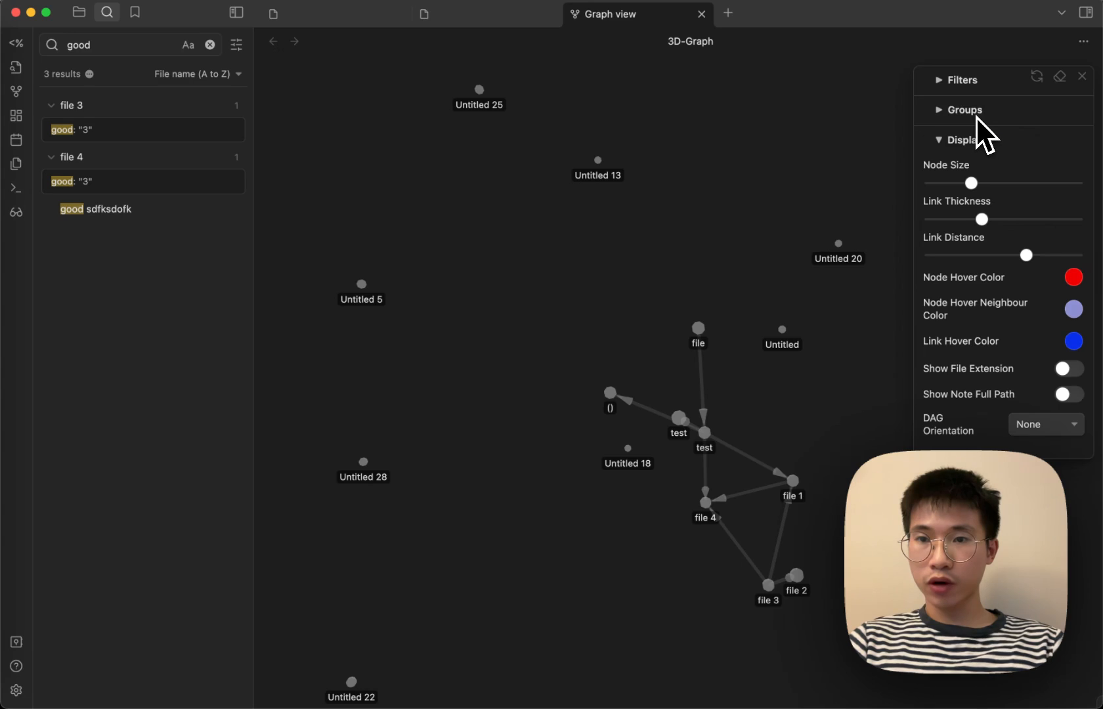
{"action": "left_click", "coordinate": [965, 110]}
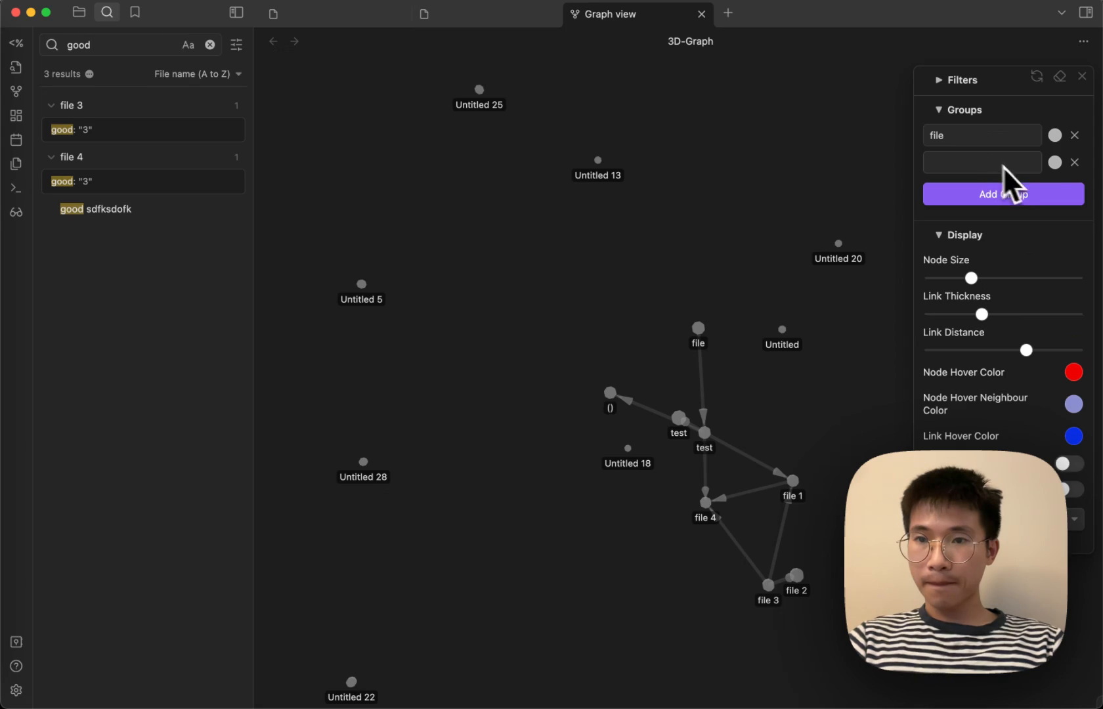
{"action": "left_click", "coordinate": [1055, 135]}
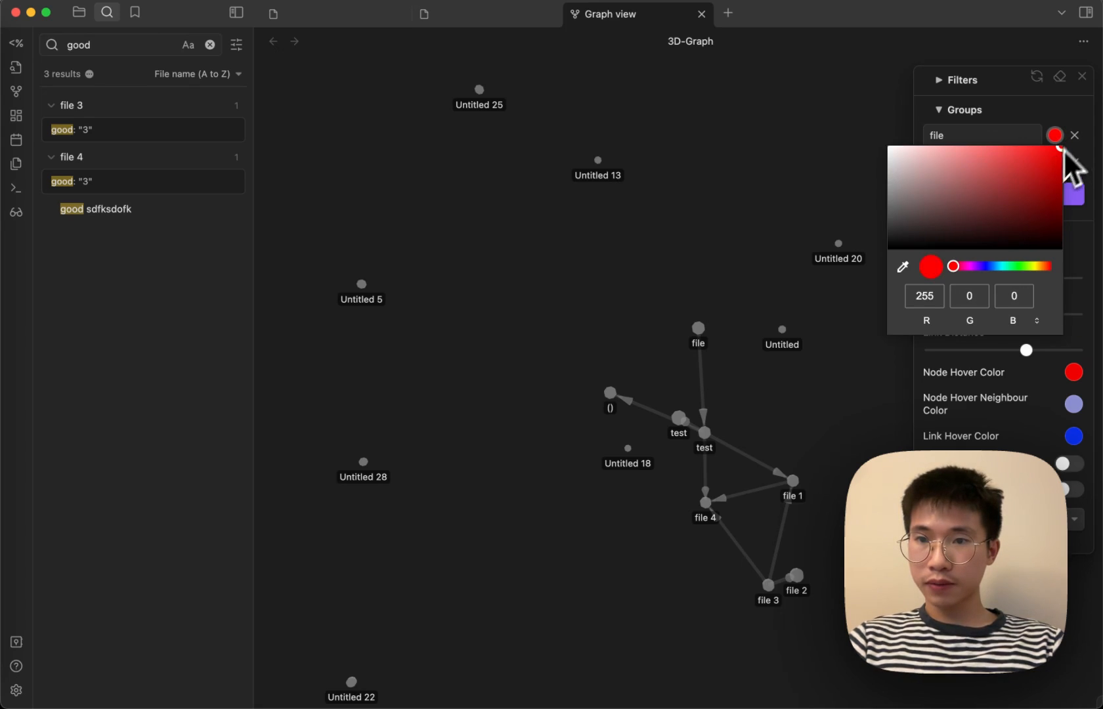
{"action": "left_click", "coordinate": [1074, 135]}
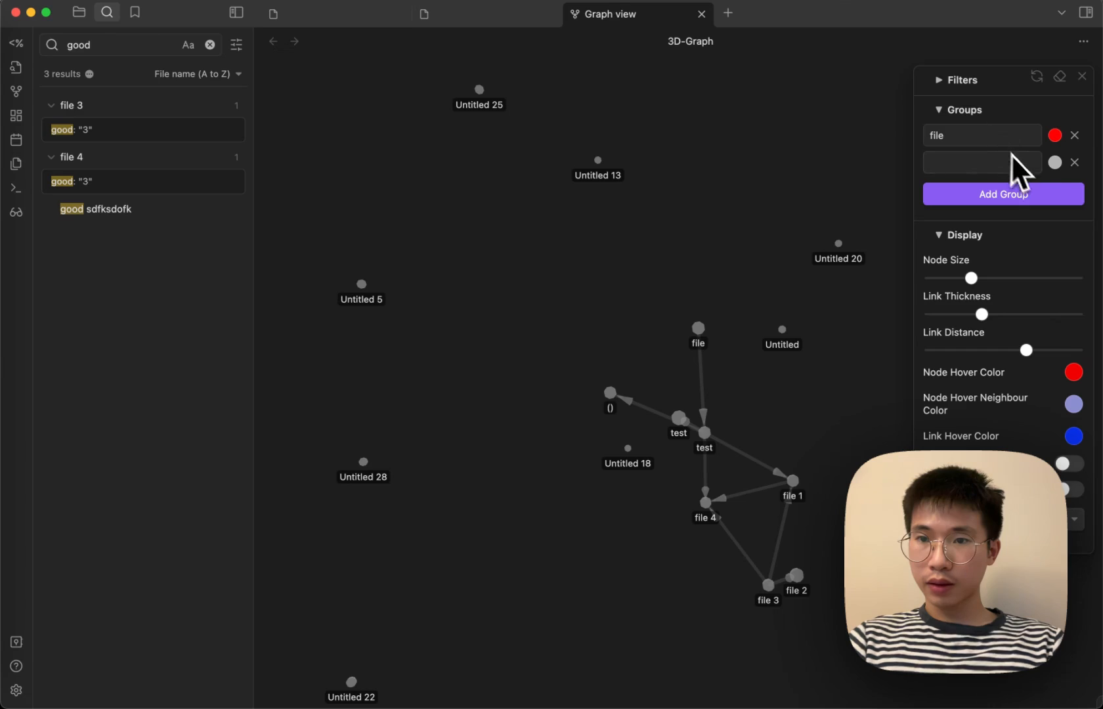
- Delete the empty second group and then the red 'file' group
{"action": "left_click", "coordinate": [1074, 162]}
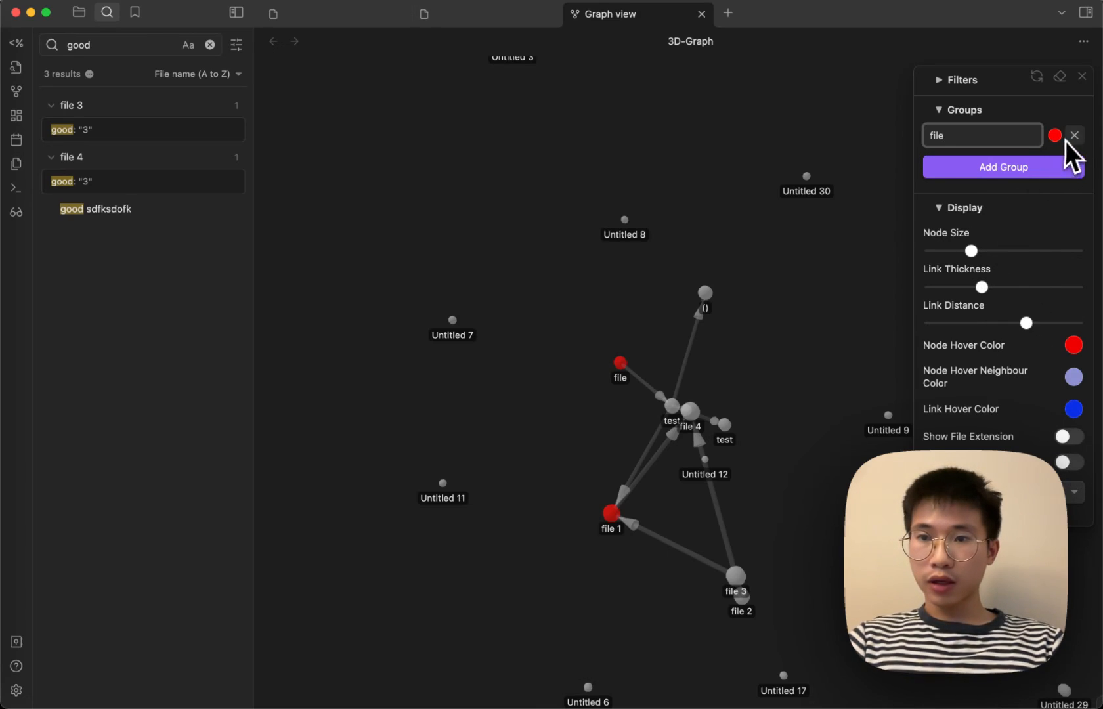
{"action": "left_click", "coordinate": [1074, 136]}
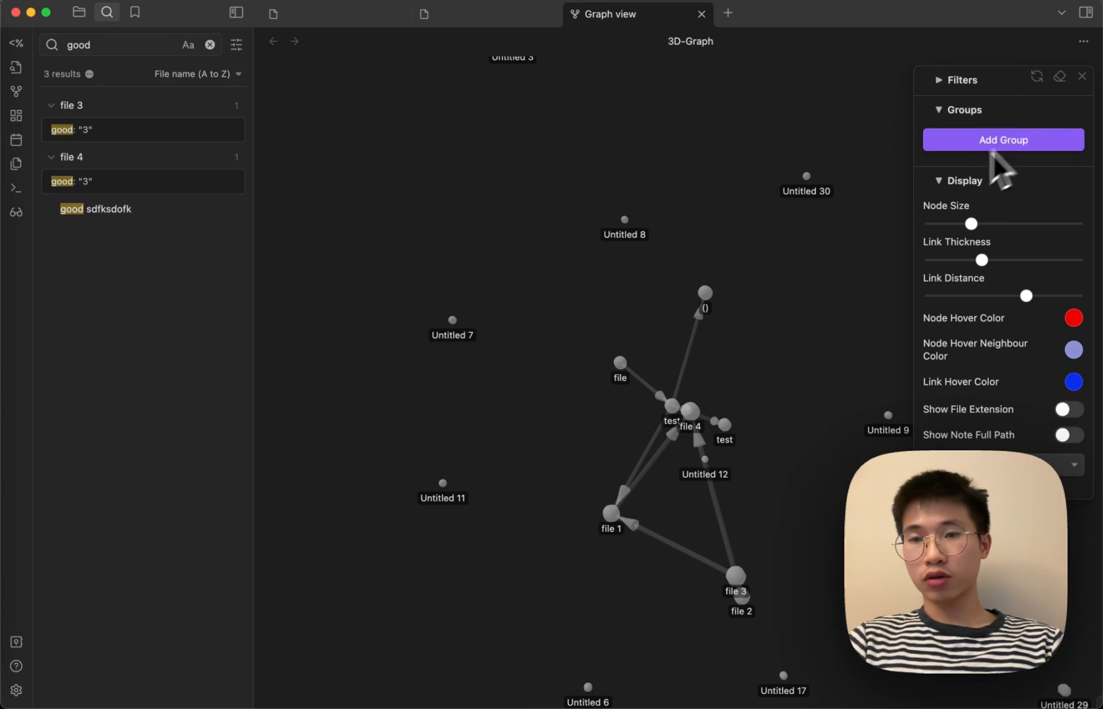
{"action": "mouse_move", "coordinate": [968, 119]}
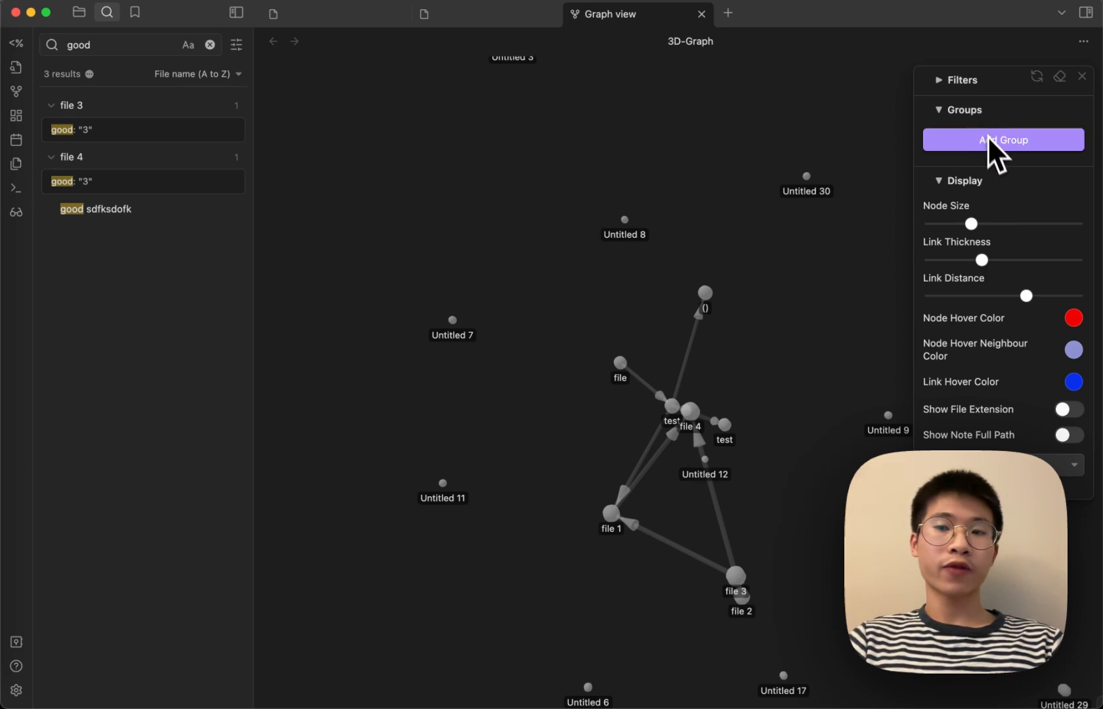
{"action": "left_click", "coordinate": [960, 79]}
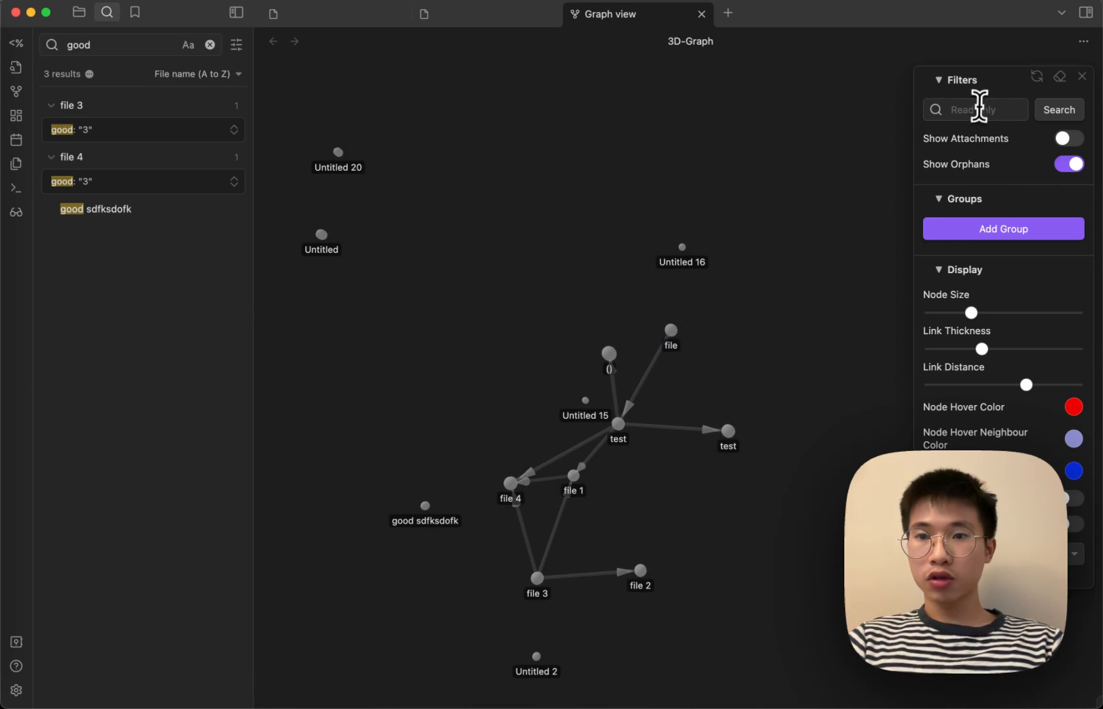
{"action": "mouse_move", "coordinate": [649, 264]}
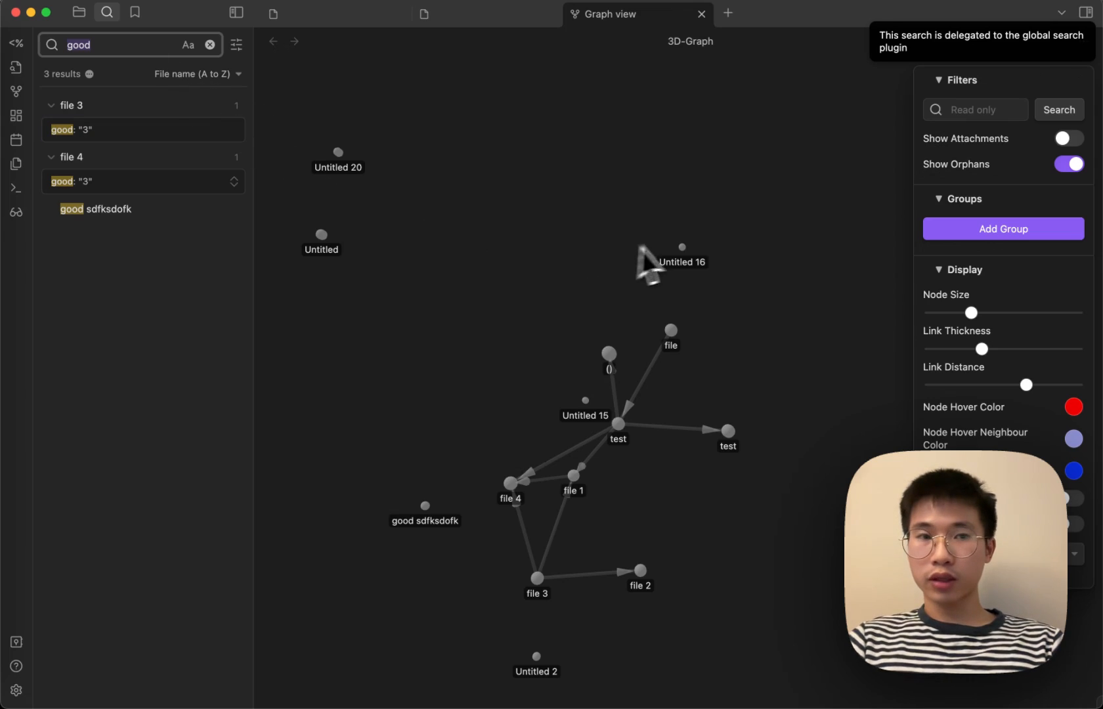
{"action": "mouse_move", "coordinate": [977, 133]}
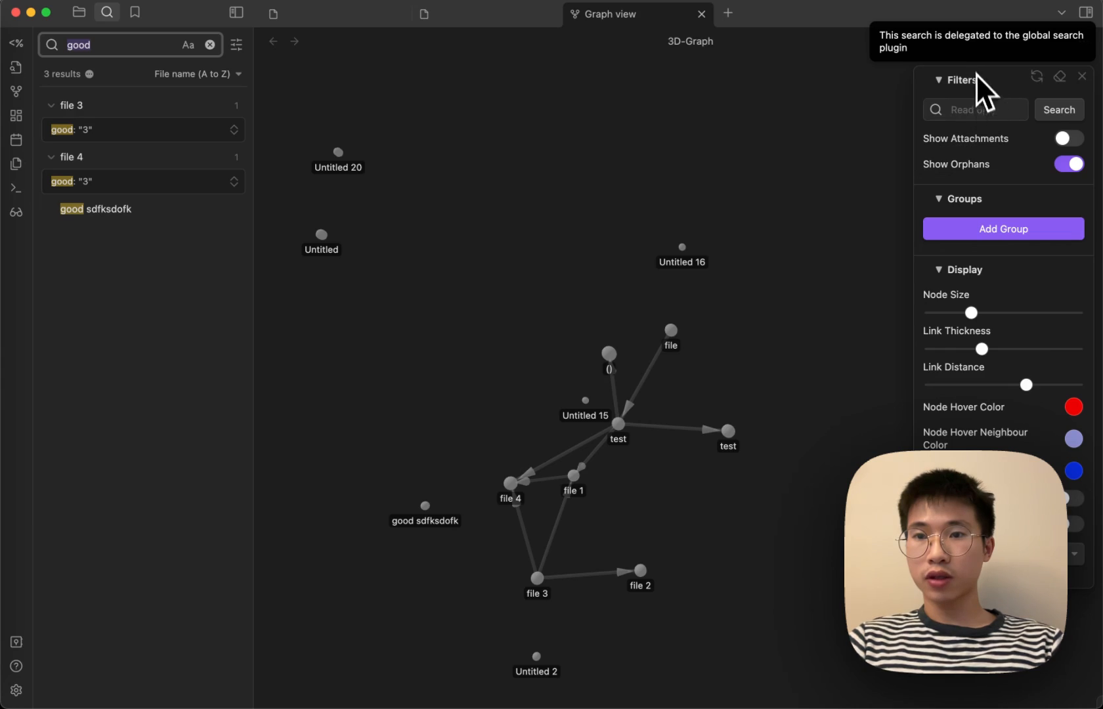
{"action": "mouse_move", "coordinate": [975, 91]}
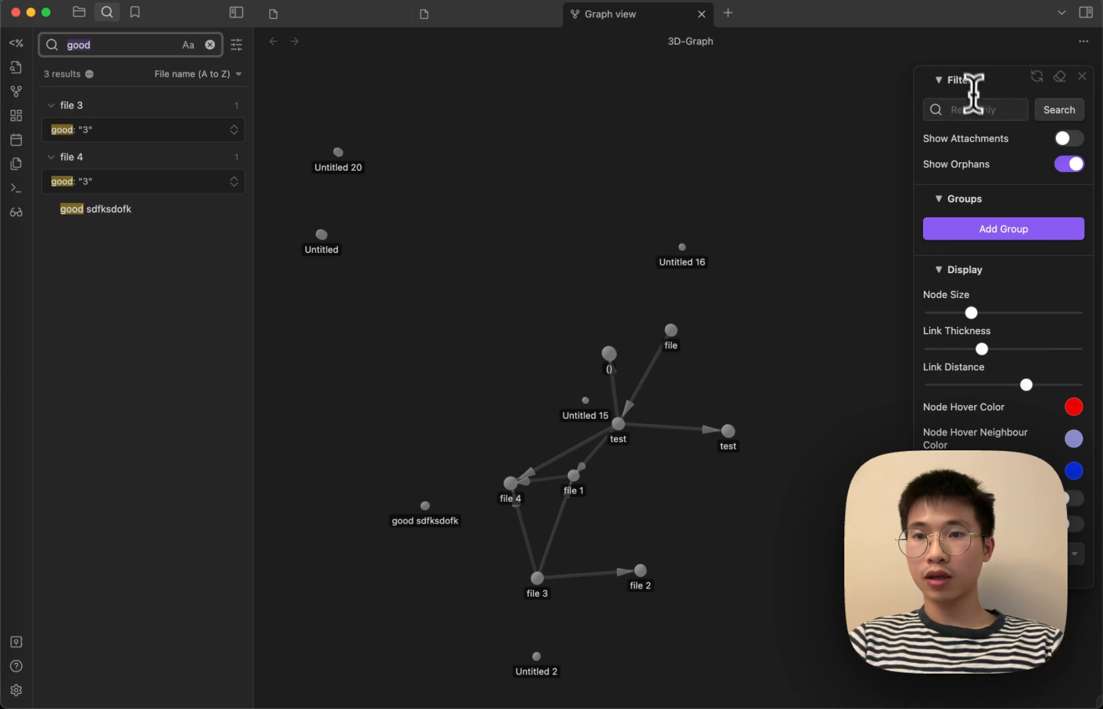
{"action": "mouse_move", "coordinate": [1069, 63]}
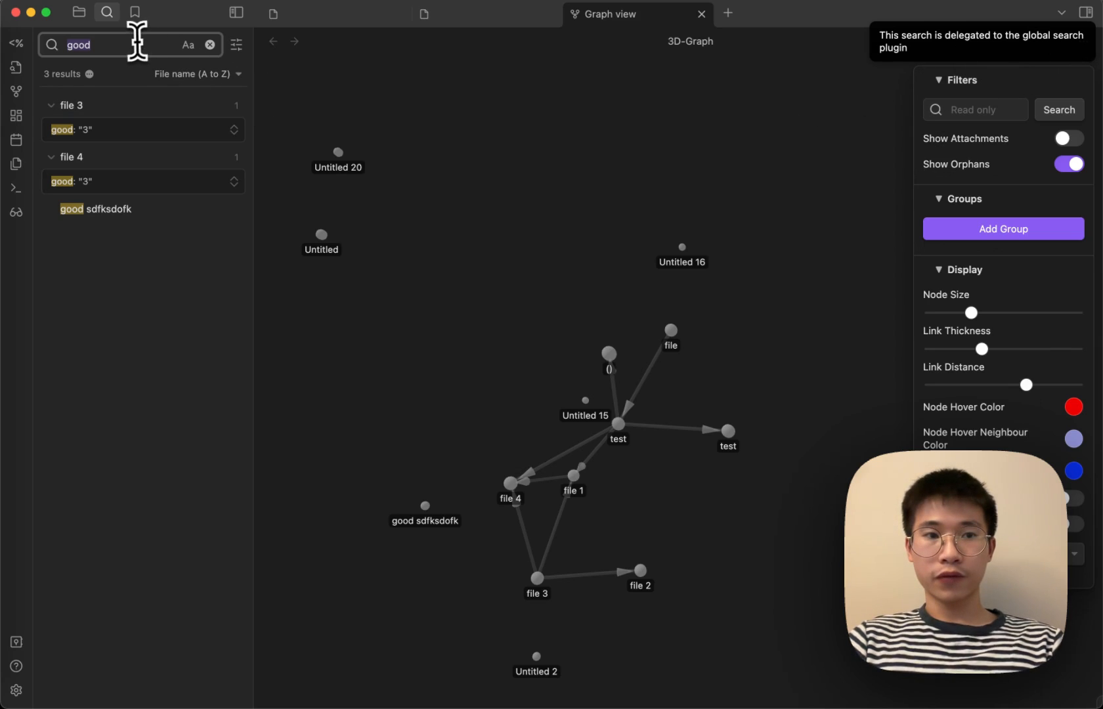
- Search the vault for 'file', listing matches in file 1, file 2 and file 3
{"action": "type", "text": "file"}
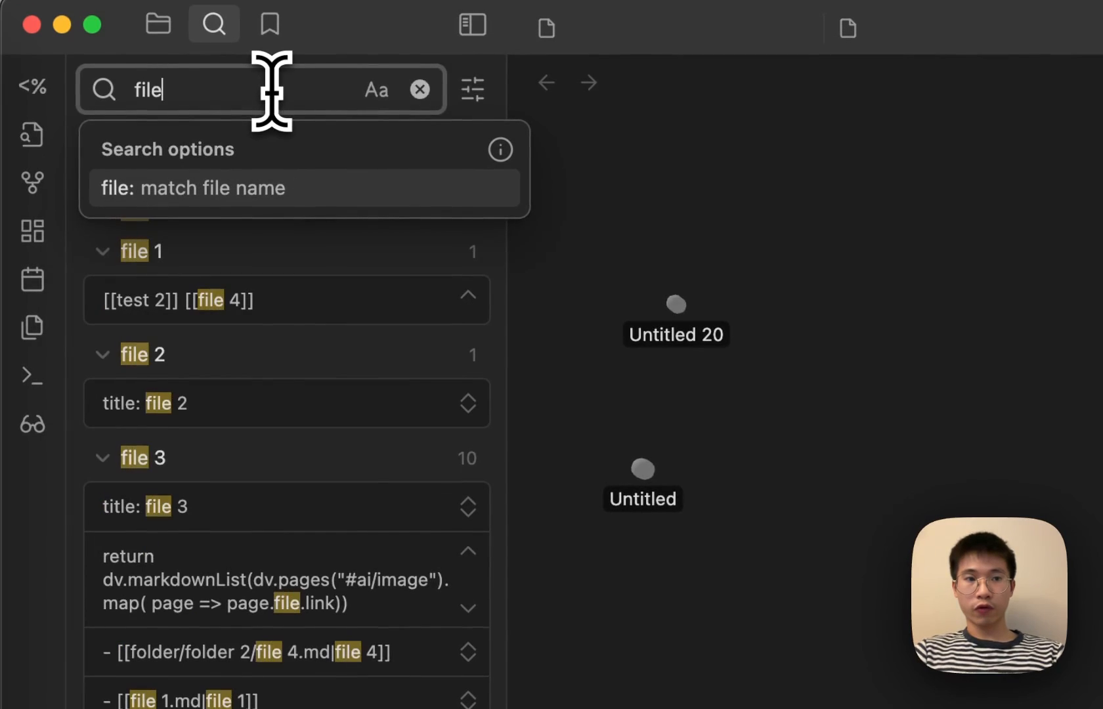
{"action": "mouse_move", "coordinate": [446, 67]}
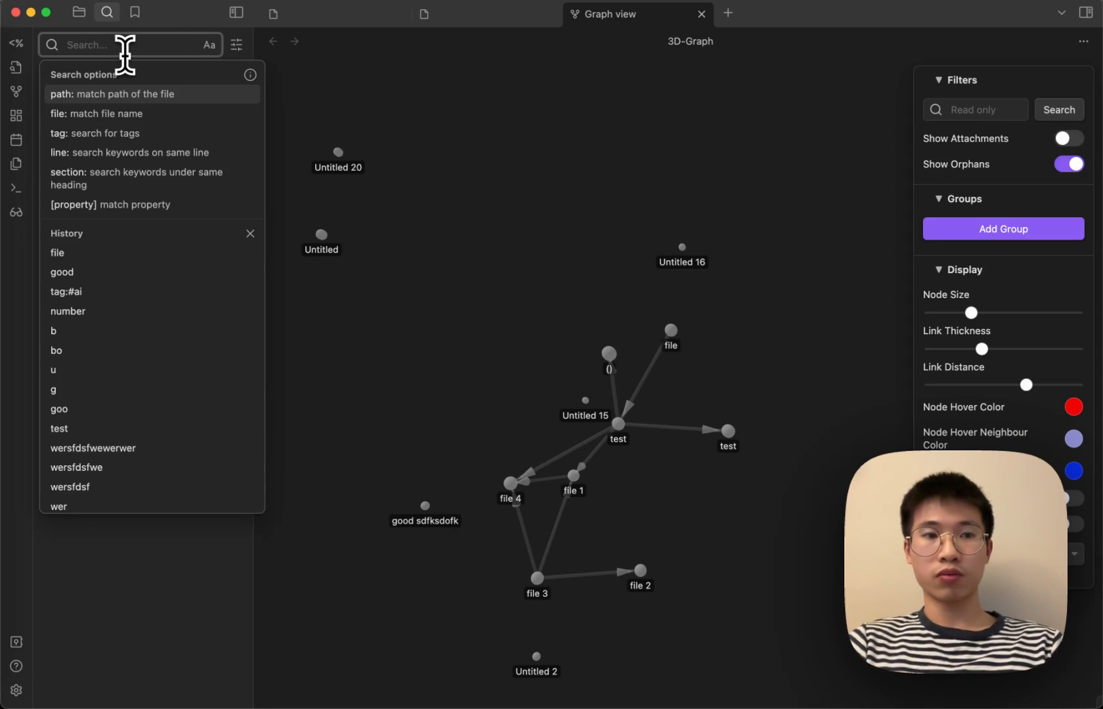
- Search the vault for 'good', then start a new global search
{"action": "type", "text": "good"}
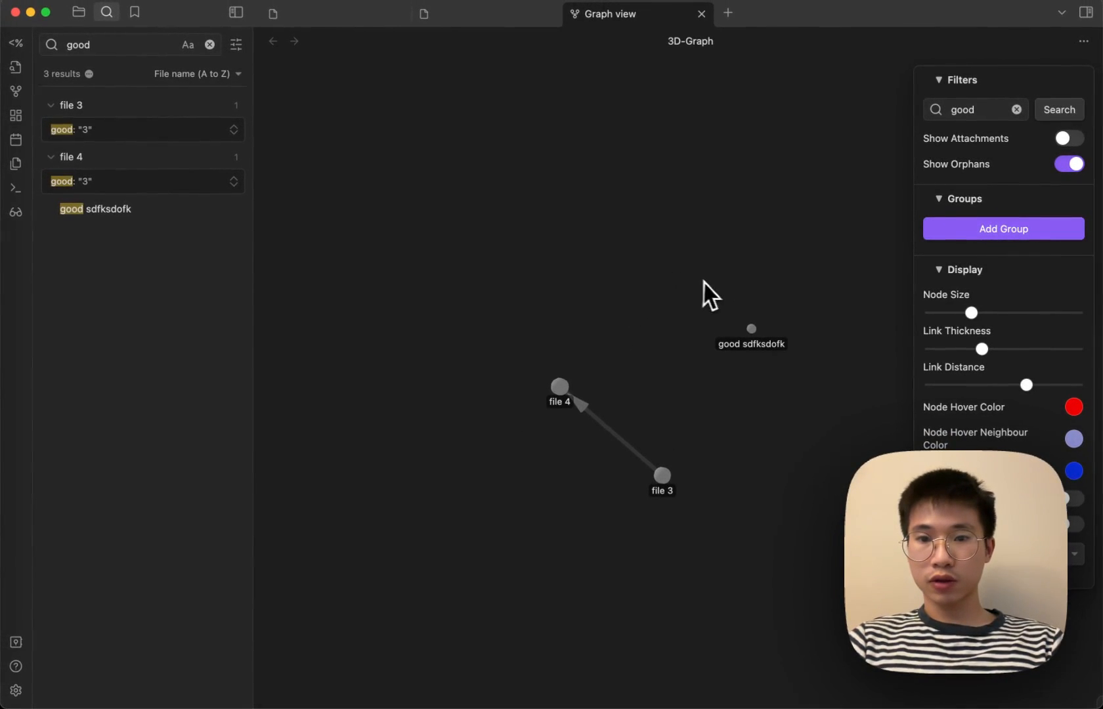
{"action": "left_click", "coordinate": [209, 44]}
{"action": "type", "text": "test"}
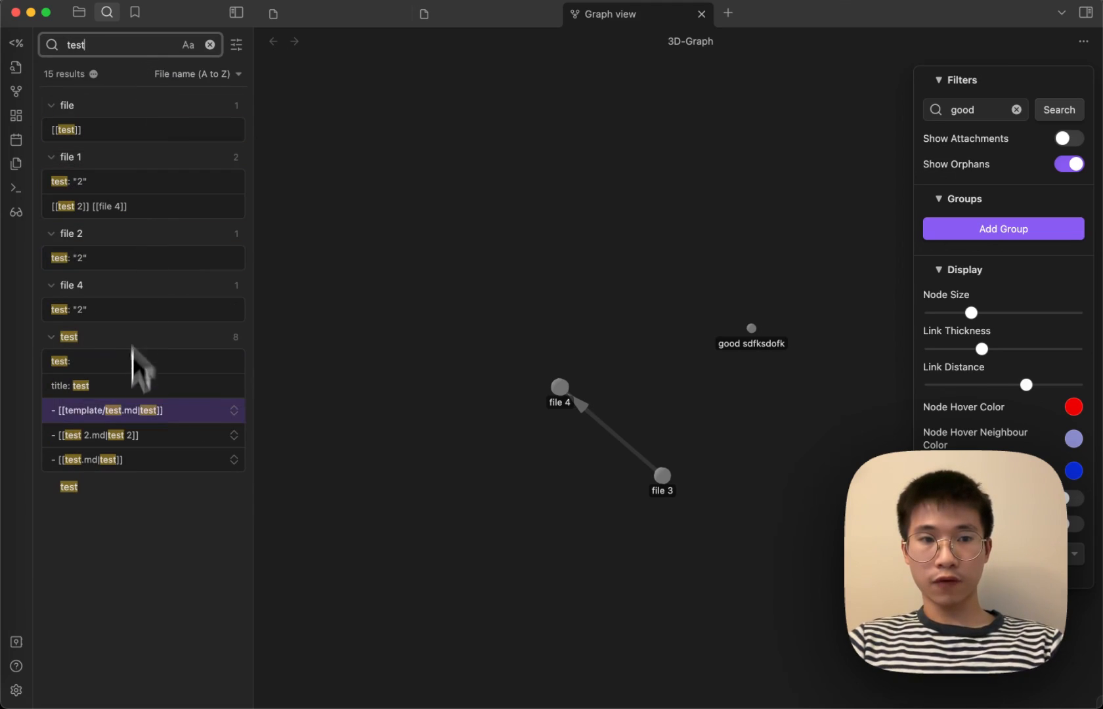
{"action": "mouse_move", "coordinate": [507, 292]}
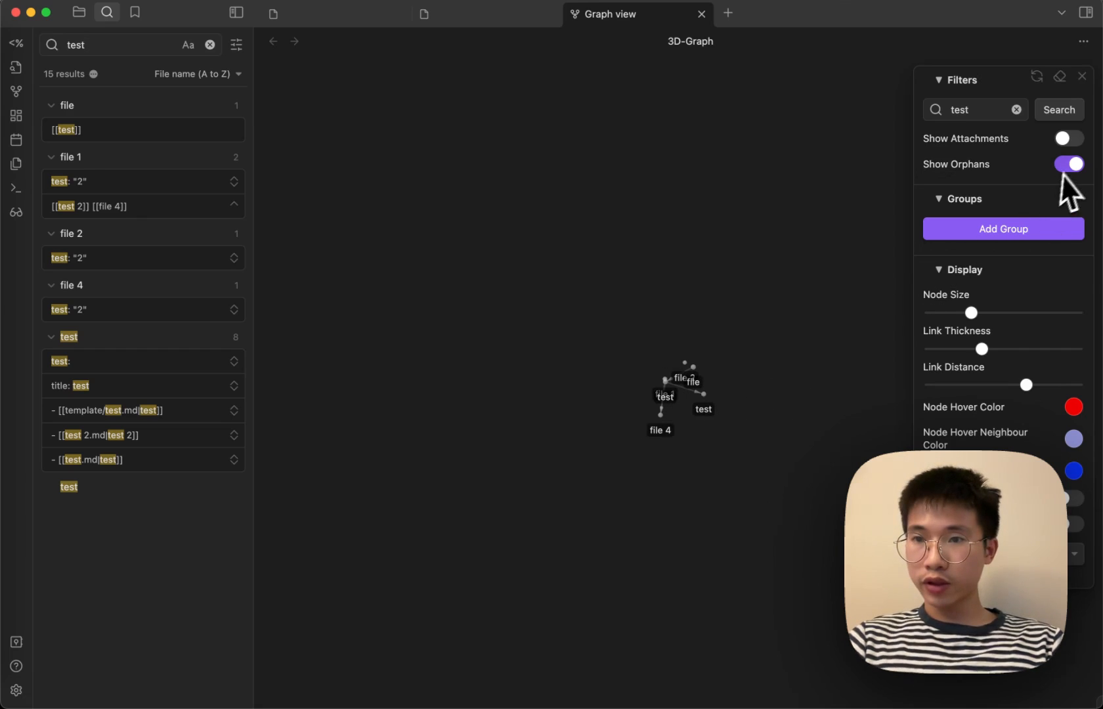
{"action": "mouse_move", "coordinate": [714, 356]}
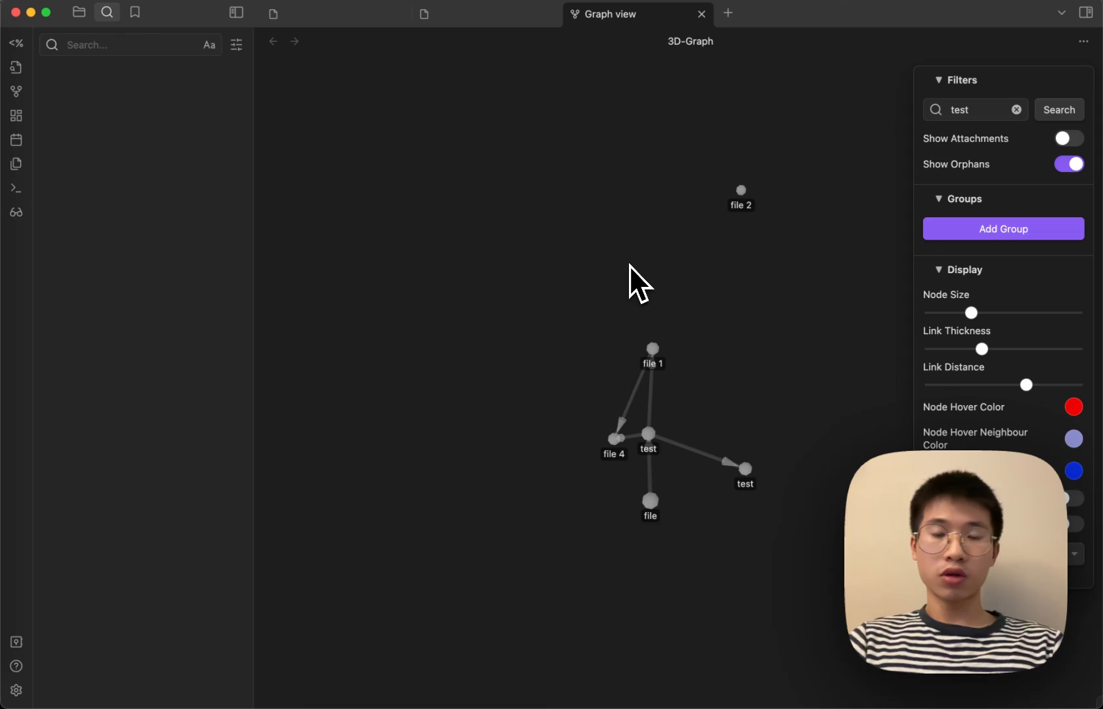
{"action": "mouse_move", "coordinate": [652, 286]}
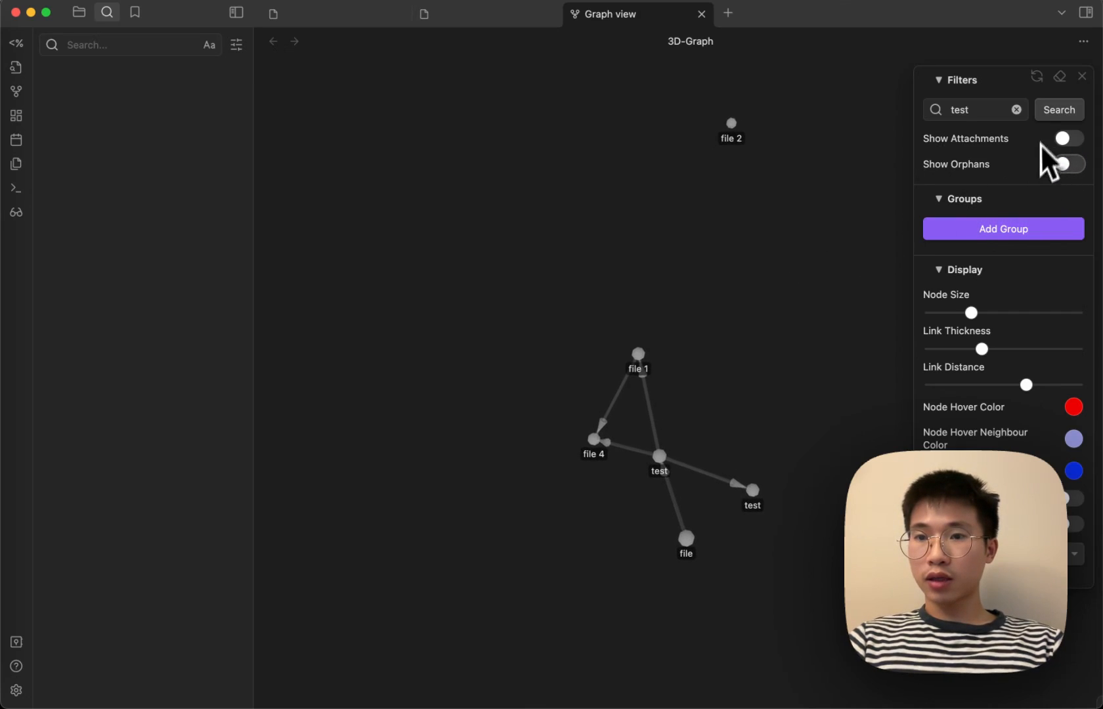
- Clear the 'test' graph filter and turn Show Orphans back on
{"action": "left_click", "coordinate": [1016, 109]}
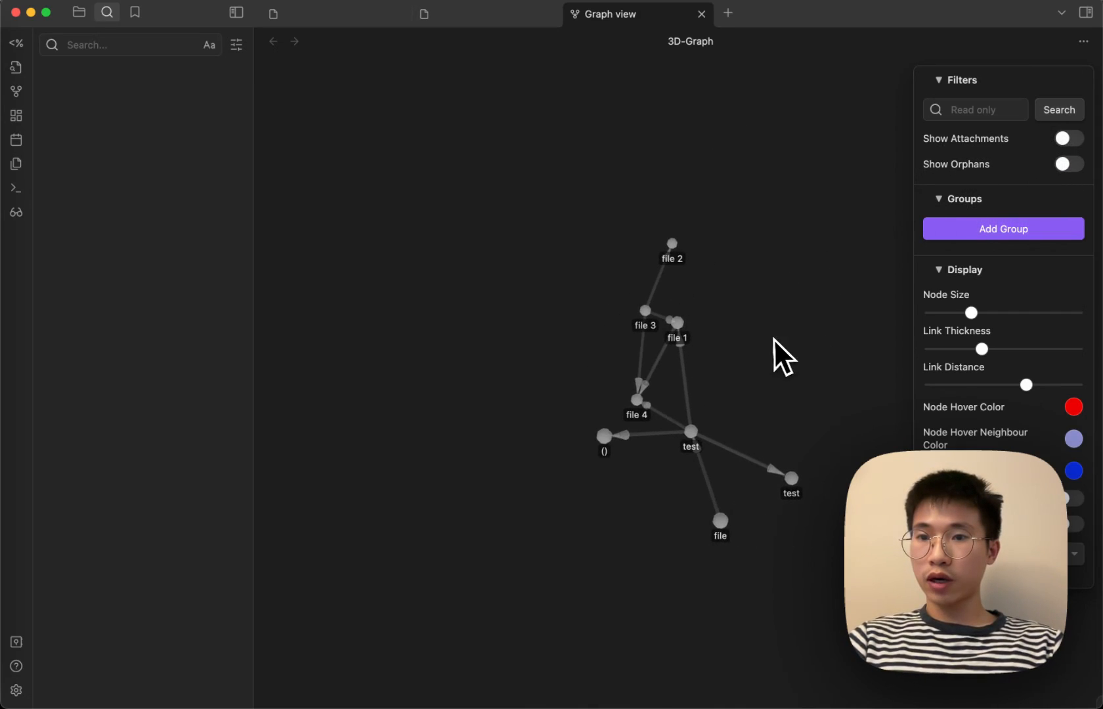
{"action": "left_click", "coordinate": [1067, 164]}
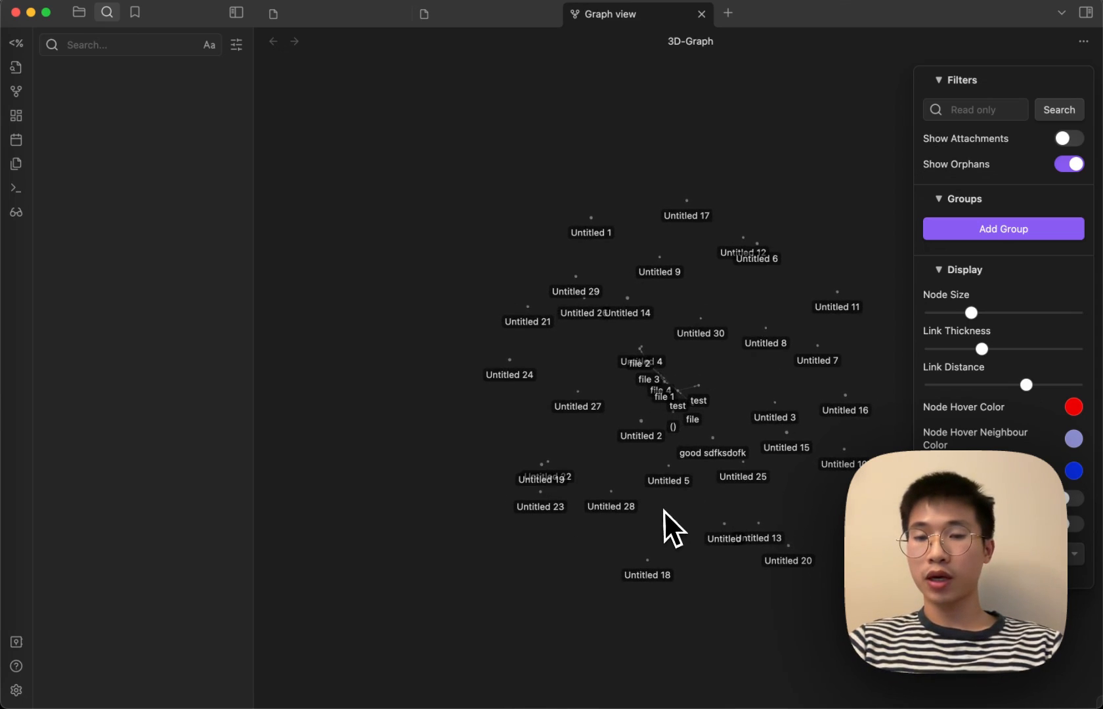
{"action": "mouse_move", "coordinate": [721, 502]}
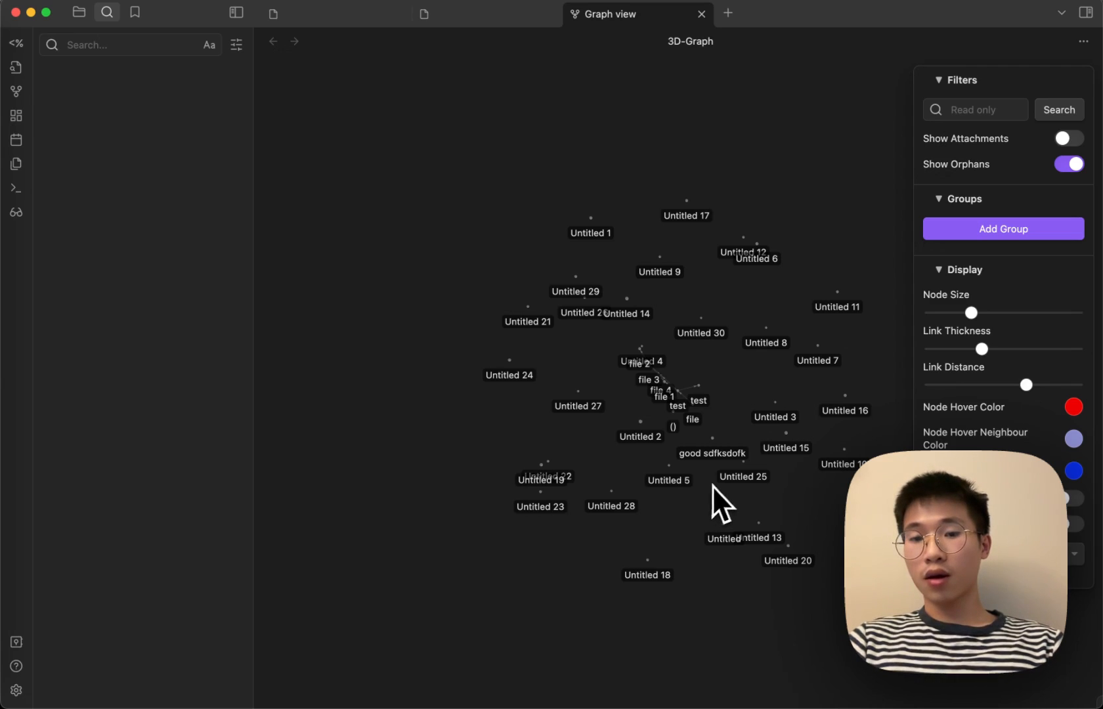